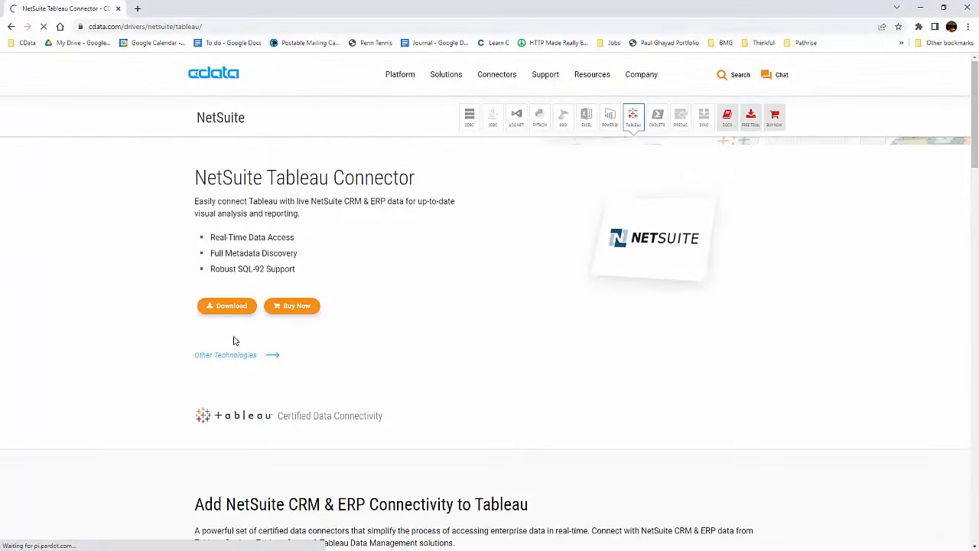
Download the NetSuite Tableau Connector from CData by submitting the contact form and run its setup
{"action": "left_click", "coordinate": [227, 306]}
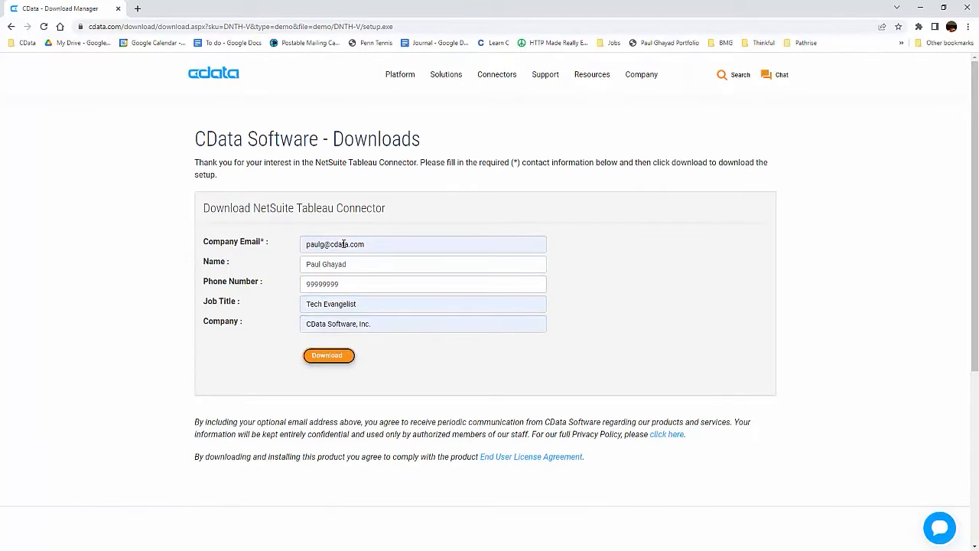
{"action": "left_click", "coordinate": [327, 355]}
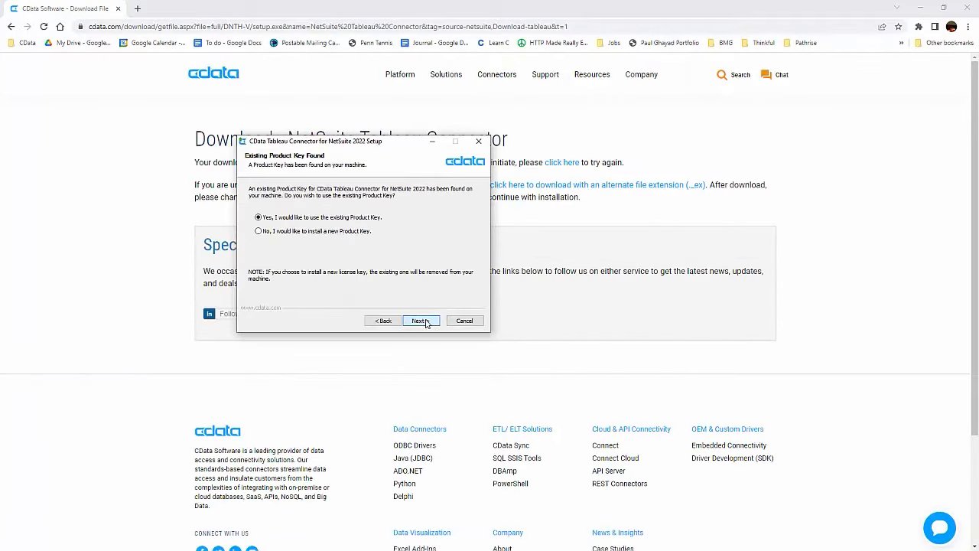
Install the connector using the existing product key with Tableau Data Connector selected, then finish
{"action": "left_click", "coordinate": [420, 319]}
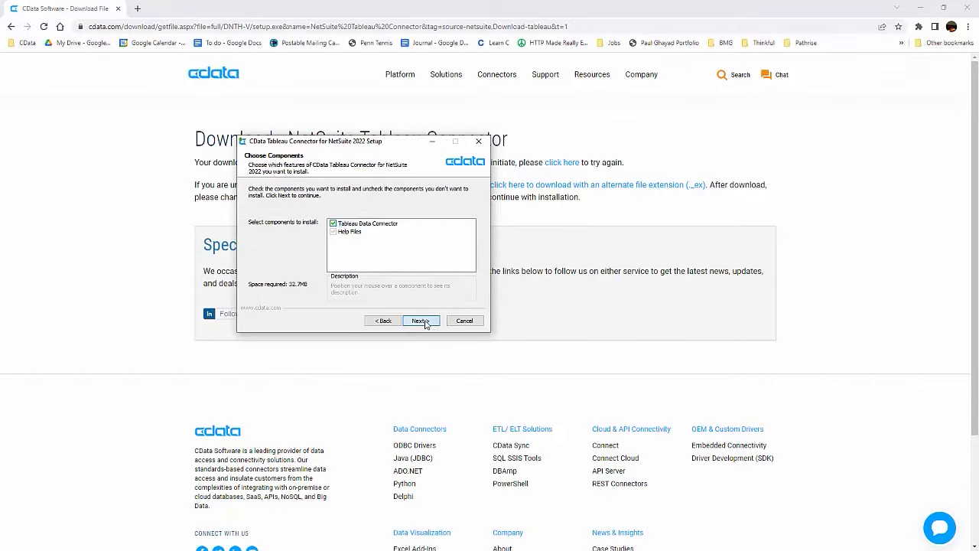
{"action": "left_click", "coordinate": [420, 321]}
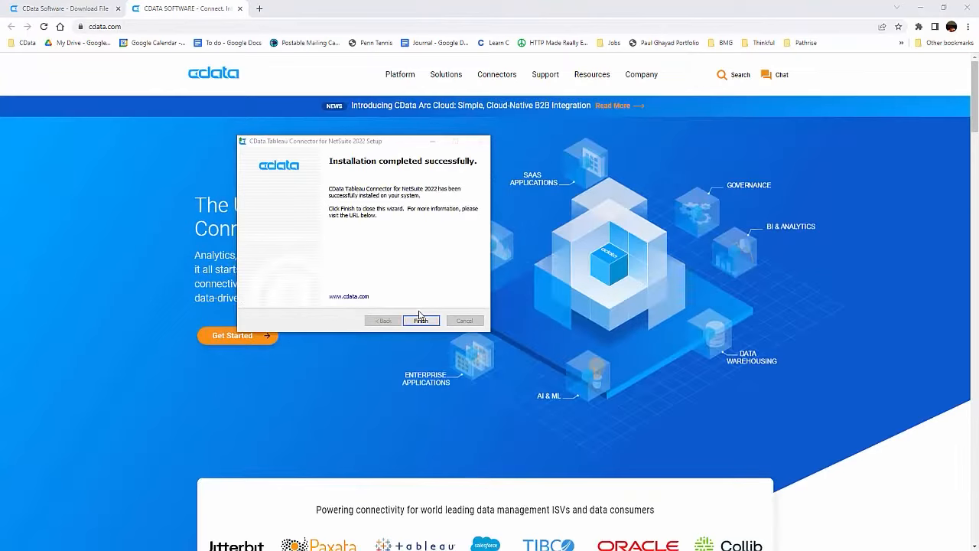
{"action": "left_click", "coordinate": [422, 319]}
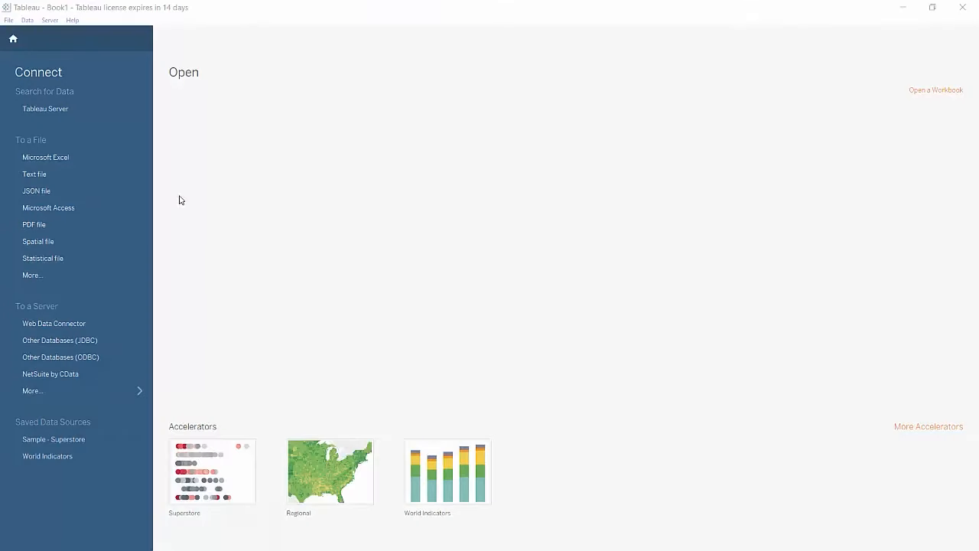
{"action": "mouse_move", "coordinate": [58, 376]}
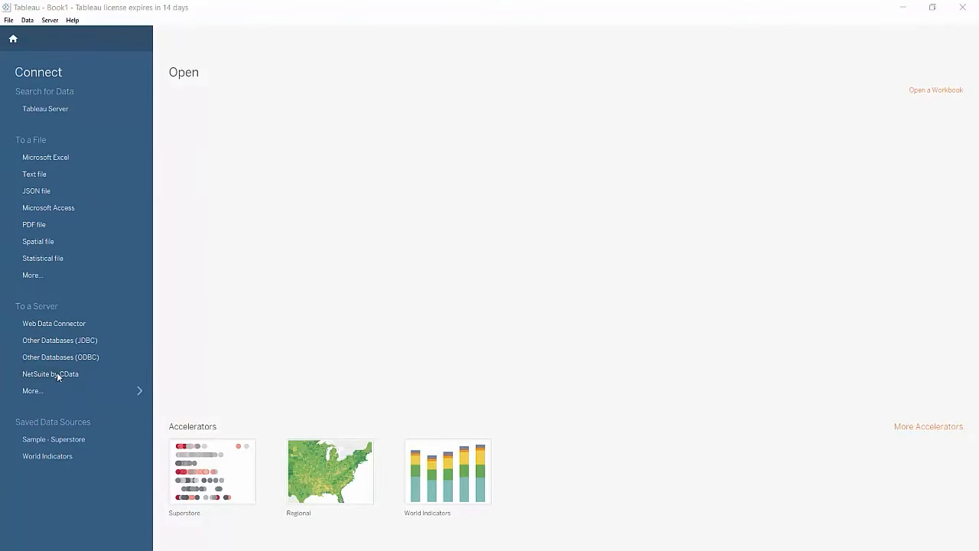
Sign in to a new NetSuite by CData connection using the SuiteTalk schema and Token authentication
{"action": "left_click", "coordinate": [49, 373]}
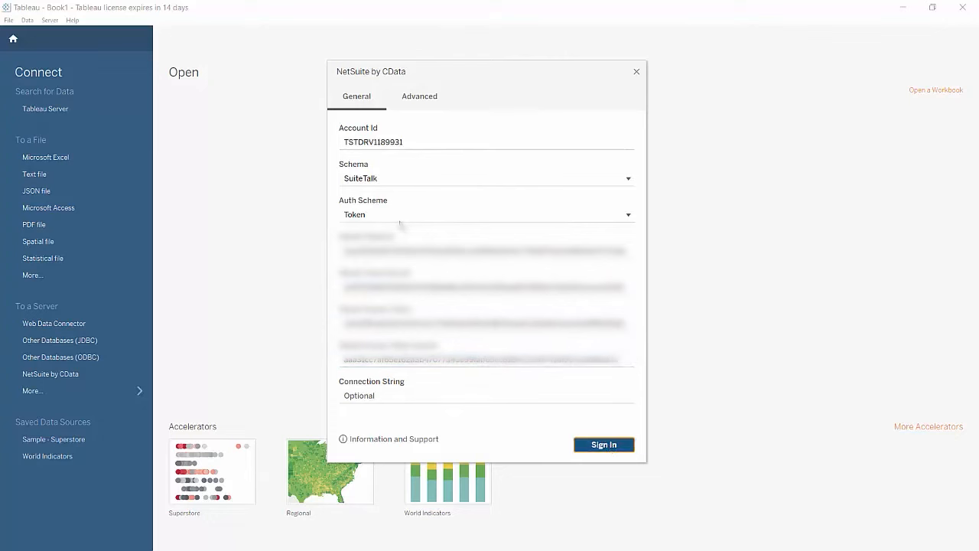
{"action": "left_click", "coordinate": [603, 443]}
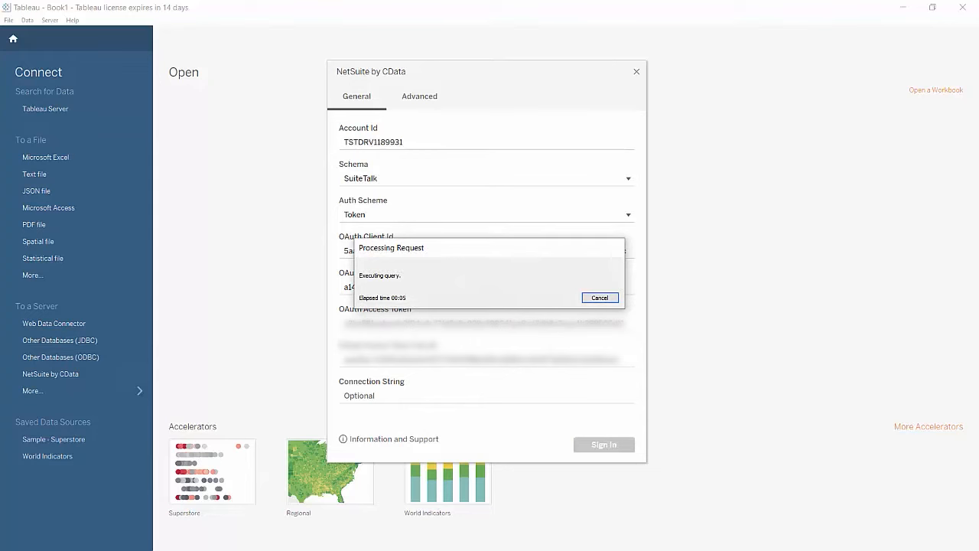
{"action": "left_click", "coordinate": [599, 296]}
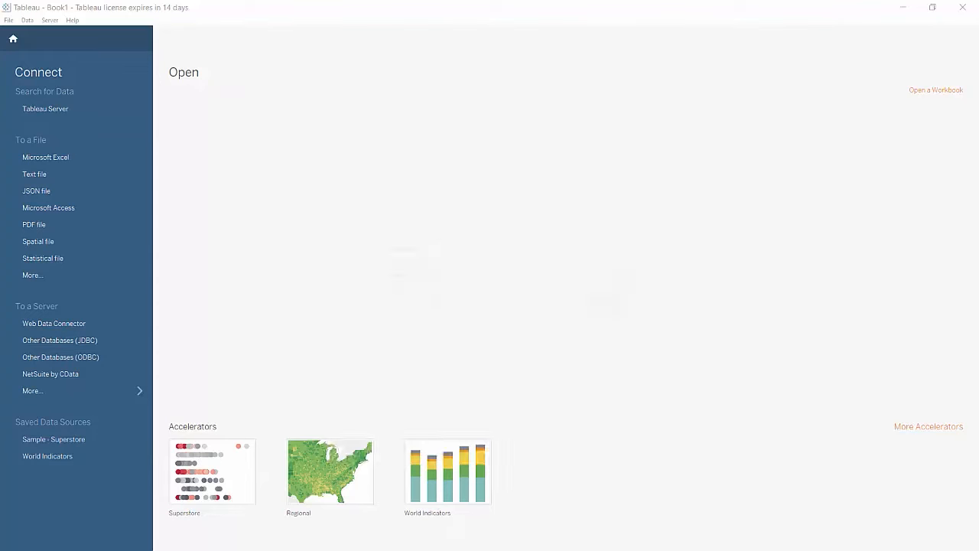
Add the Estimate table as the data source and go to a new worksheet
{"action": "left_click", "coordinate": [50, 373]}
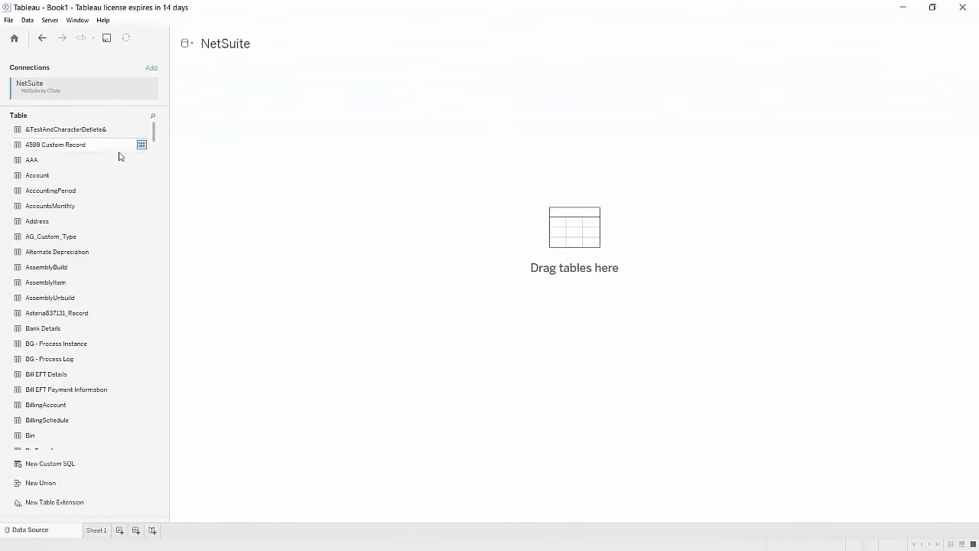
{"action": "scroll", "scroll_direction": "down", "scroll_amount": 3}
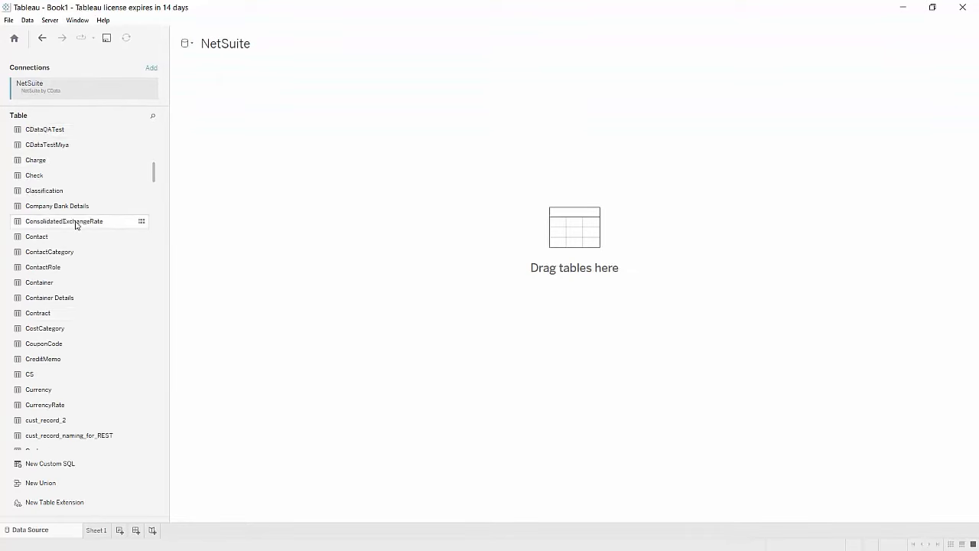
{"action": "scroll", "scroll_direction": "down", "scroll_amount": 3}
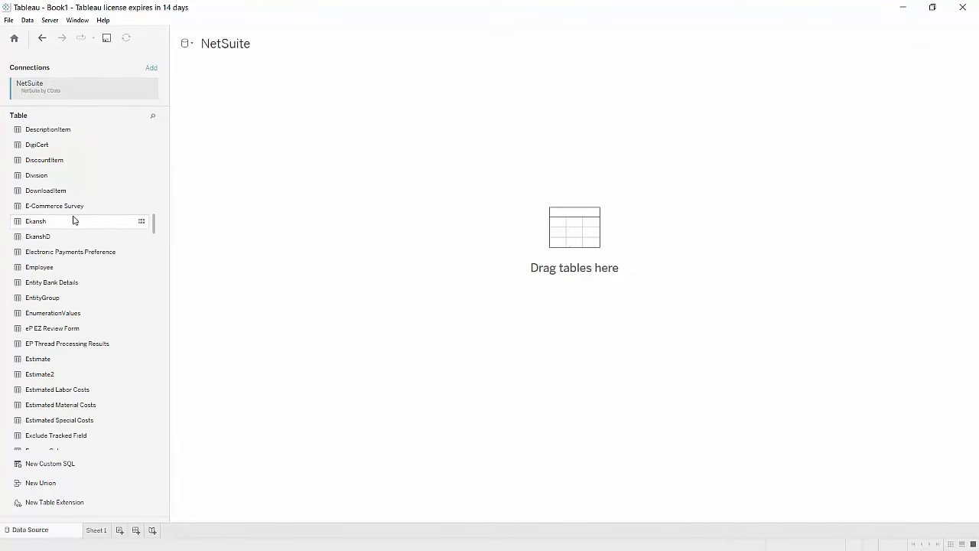
{"action": "left_click_drag", "start_coordinate": [37, 358], "coordinate": [539, 235]}
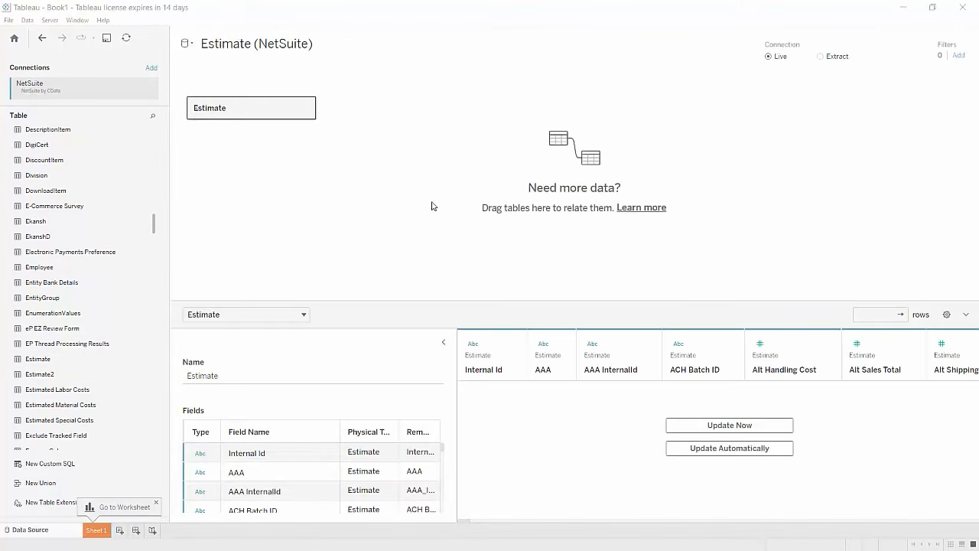
{"action": "left_click", "coordinate": [125, 529]}
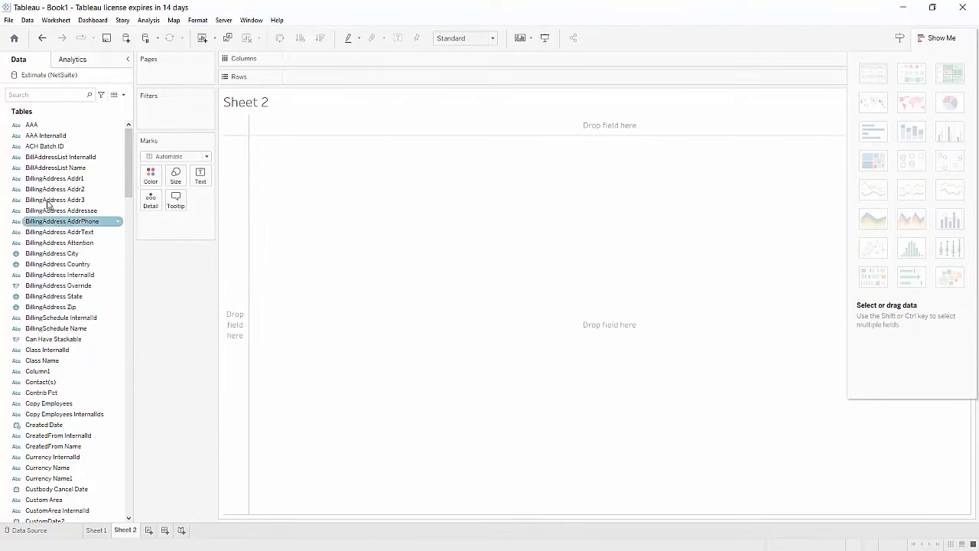
Build a bar chart with Partner Name on Columns and SUM(Sub Total) on Rows
{"action": "scroll", "scroll_direction": "down", "scroll_amount": 3}
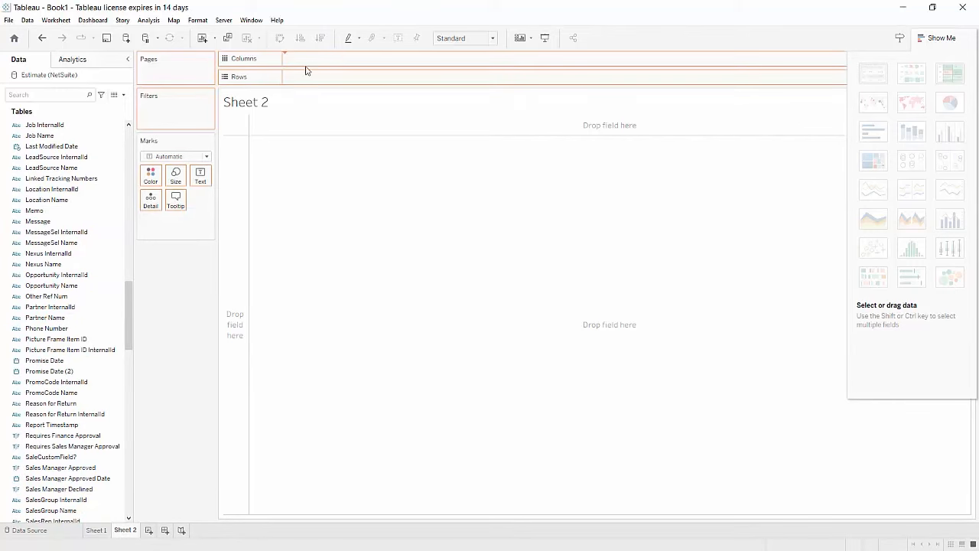
{"action": "left_click_drag", "start_coordinate": [45, 317], "coordinate": [313, 58]}
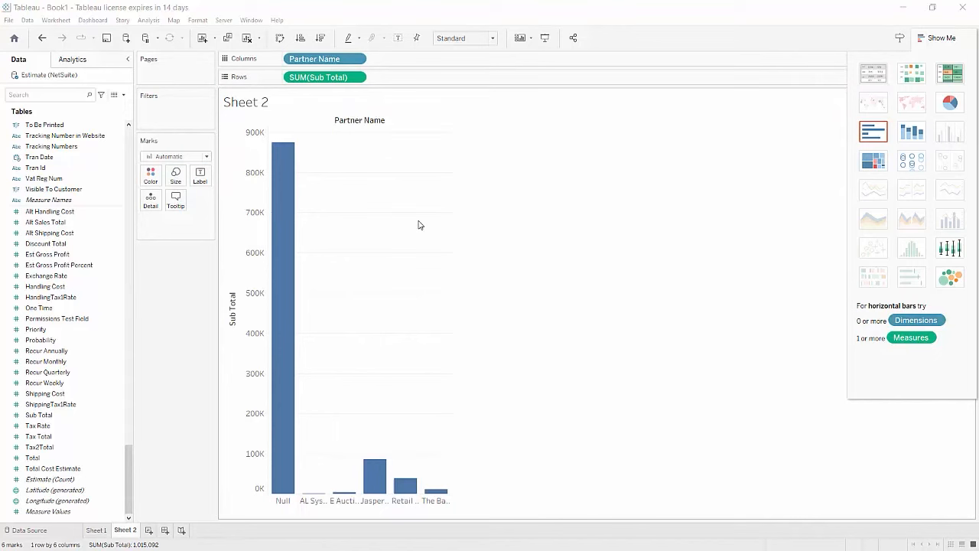
{"action": "mouse_move", "coordinate": [32, 207]}
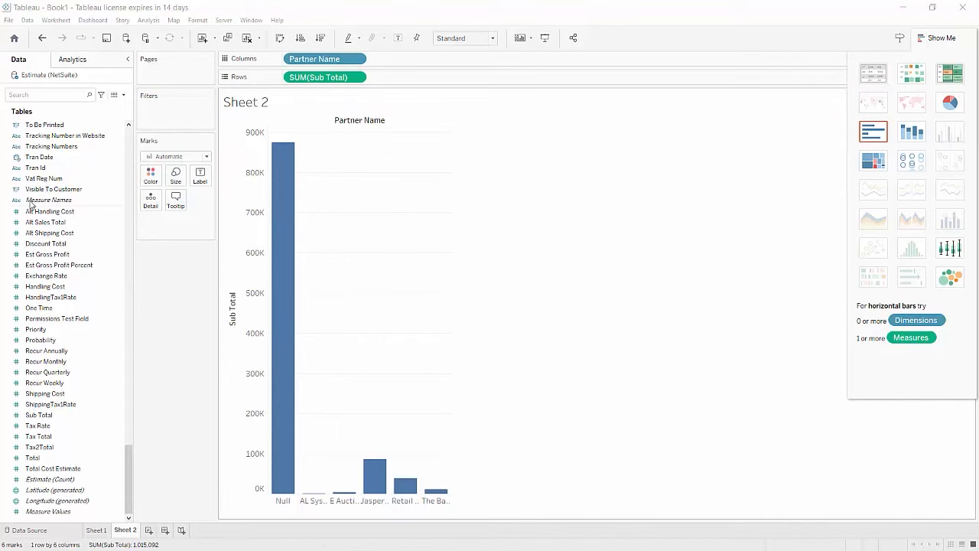